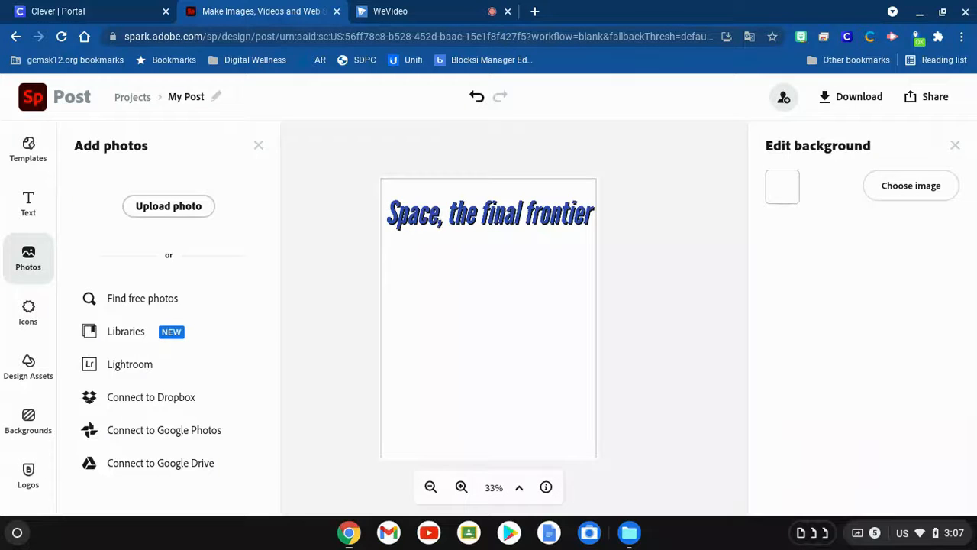
{"action": "mouse_move", "coordinate": [365, 250]}
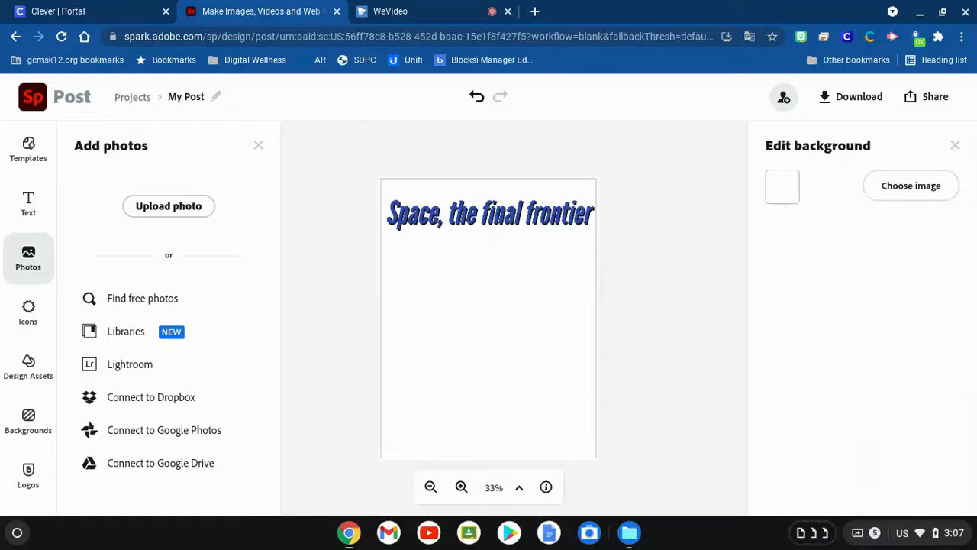
{"action": "mouse_move", "coordinate": [359, 263]}
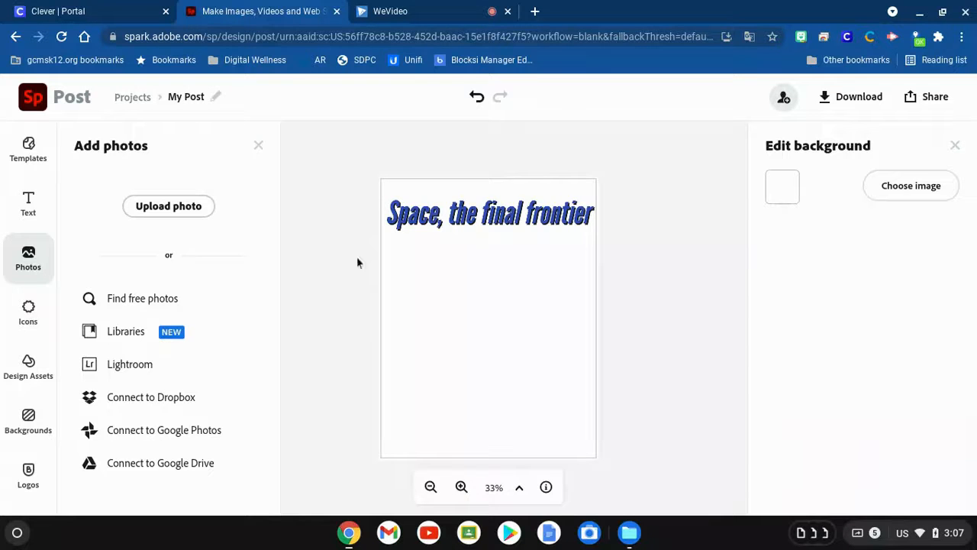
{"action": "mouse_move", "coordinate": [378, 236]}
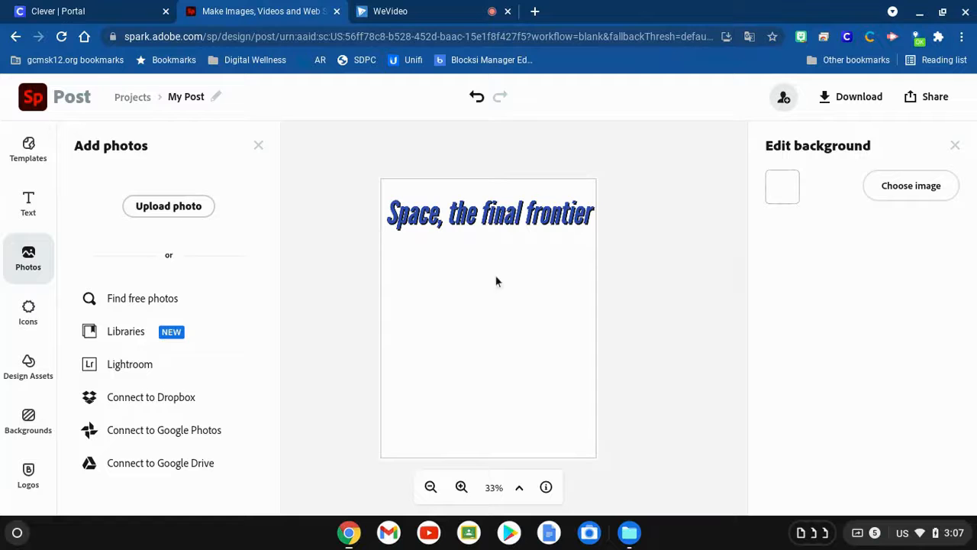
{"action": "mouse_move", "coordinate": [454, 264]}
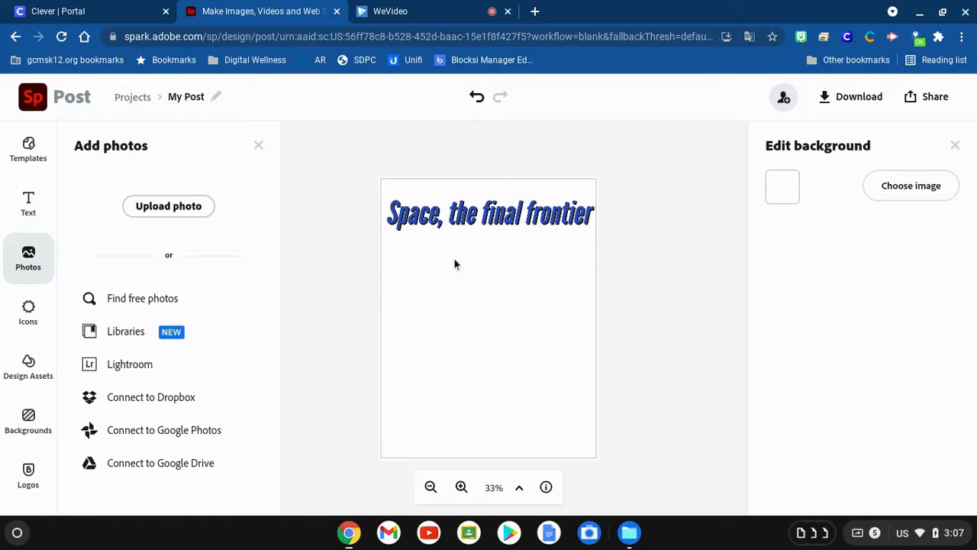
{"action": "mouse_move", "coordinate": [403, 288]}
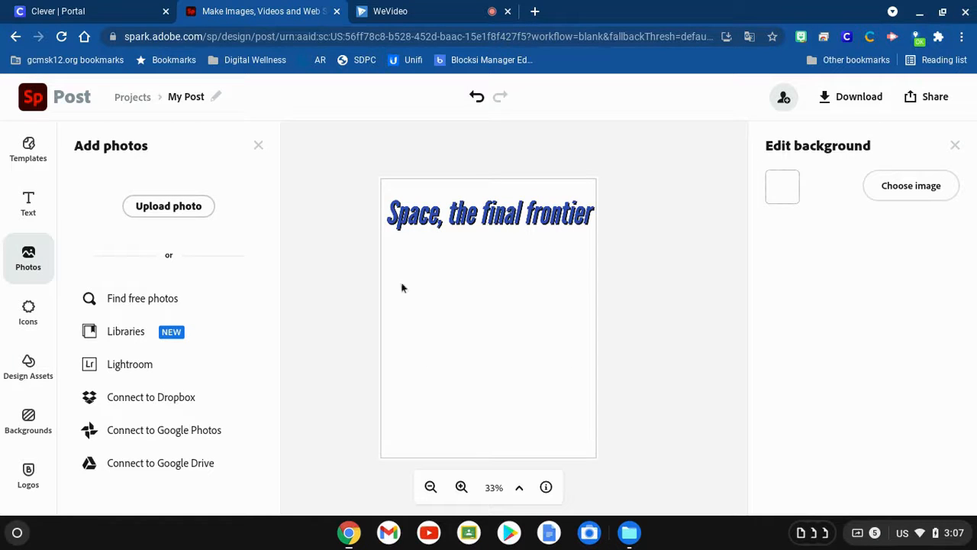
{"action": "mouse_move", "coordinate": [502, 284]}
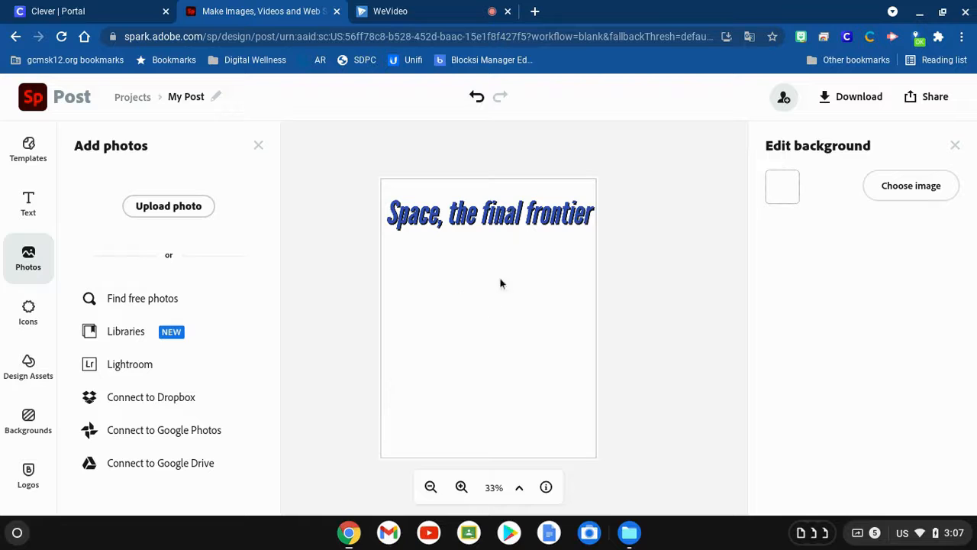
{"action": "mouse_move", "coordinate": [568, 13]}
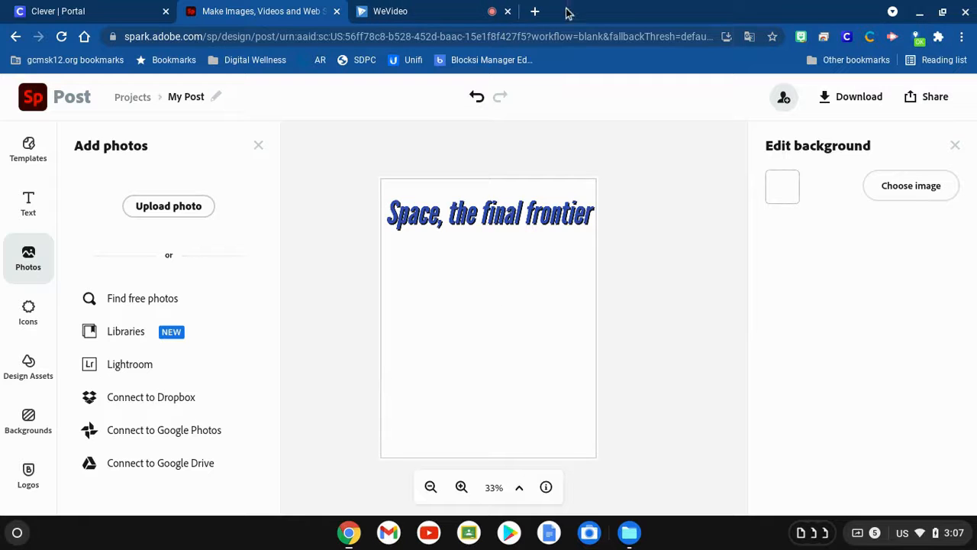
{"action": "mouse_move", "coordinate": [502, 6]}
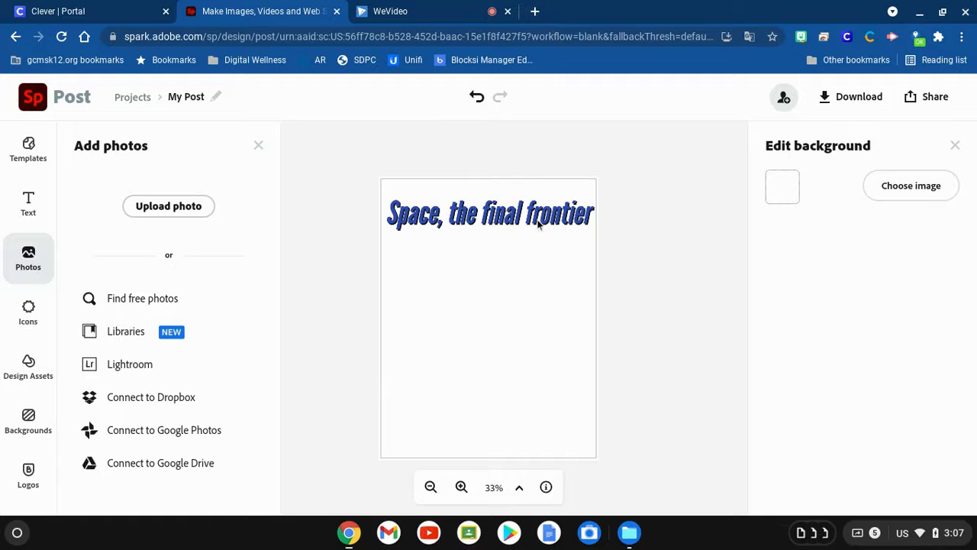
{"action": "mouse_move", "coordinate": [582, 302]}
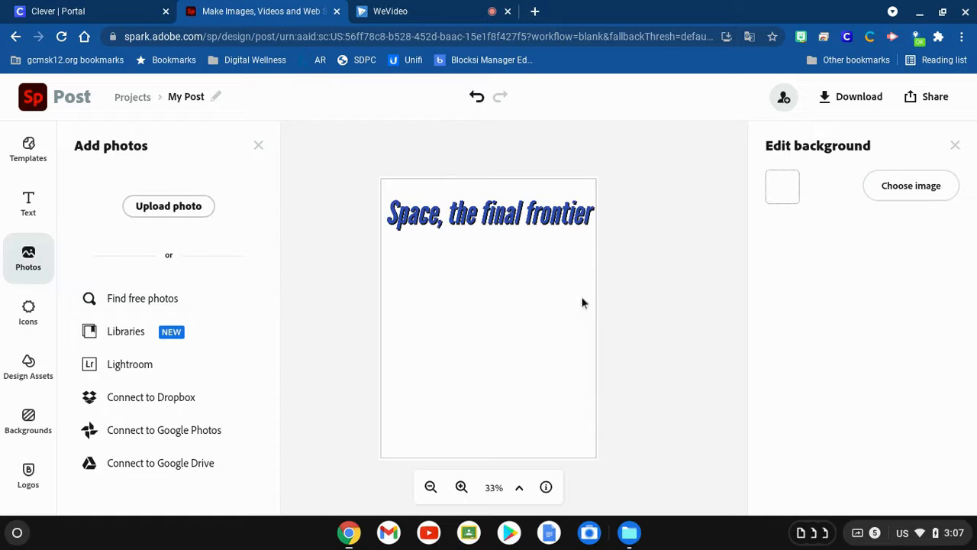
{"action": "mouse_move", "coordinate": [473, 293]}
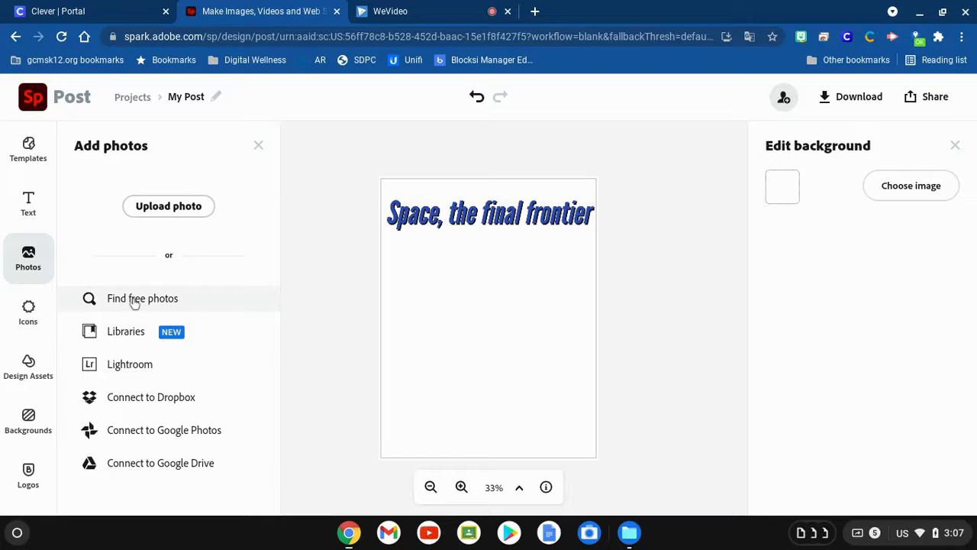
{"action": "mouse_move", "coordinate": [170, 300]}
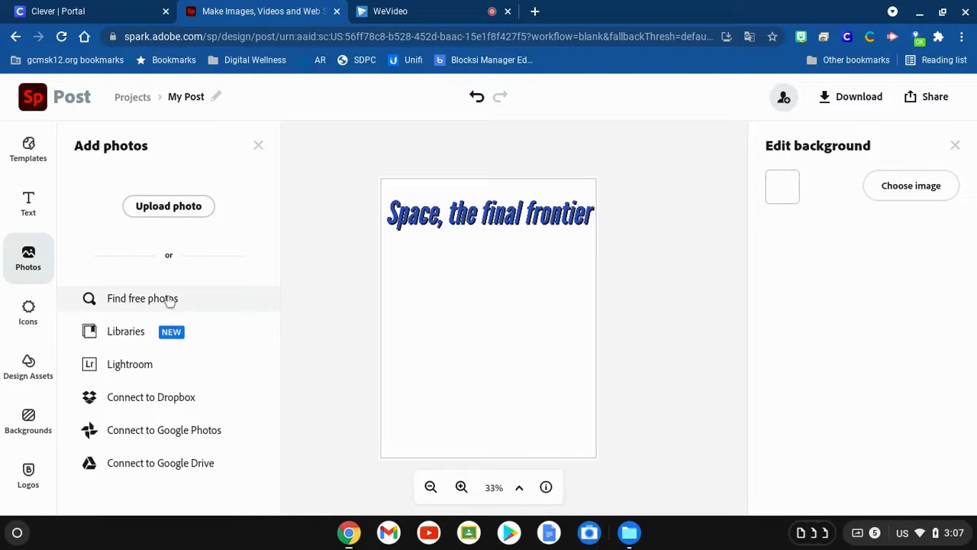
{"action": "mouse_move", "coordinate": [153, 416]}
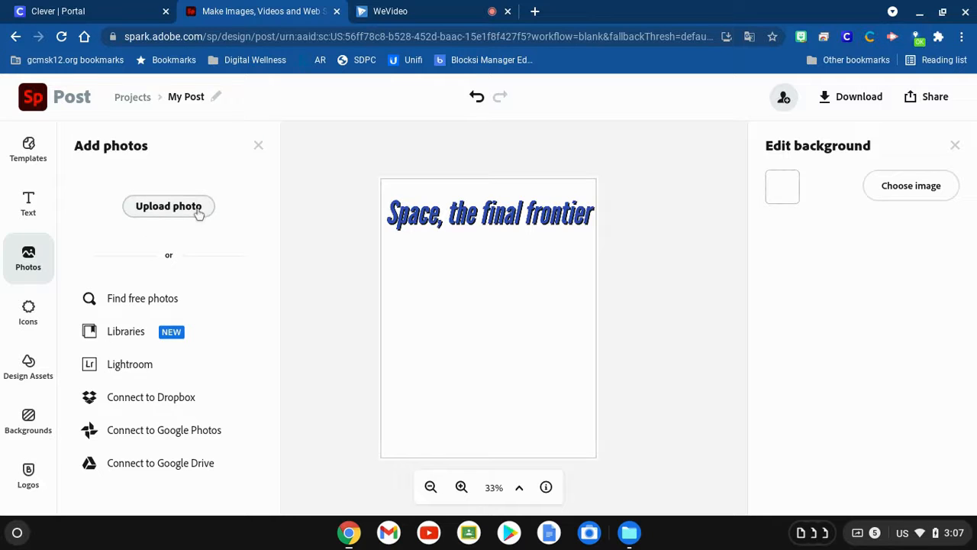
{"action": "mouse_move", "coordinate": [168, 463]}
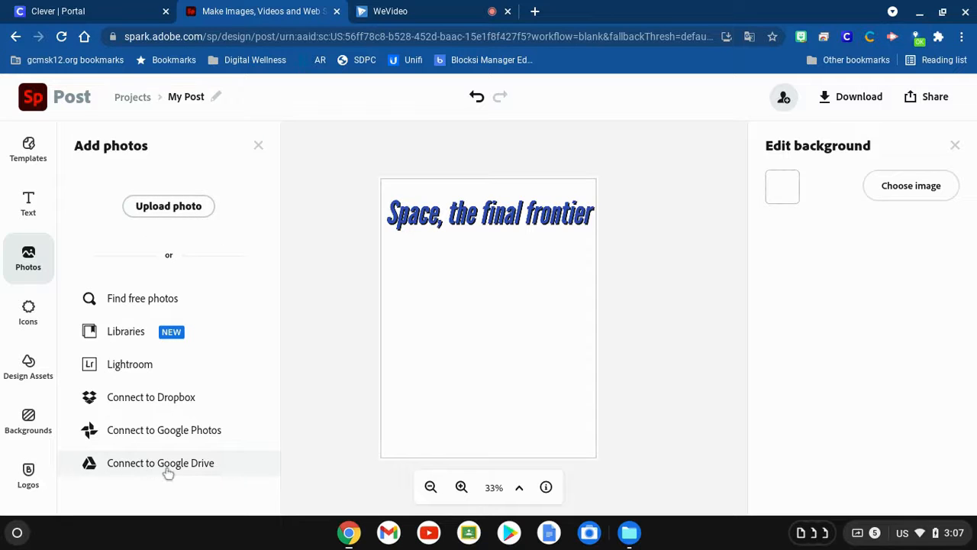
{"action": "mouse_move", "coordinate": [135, 467]}
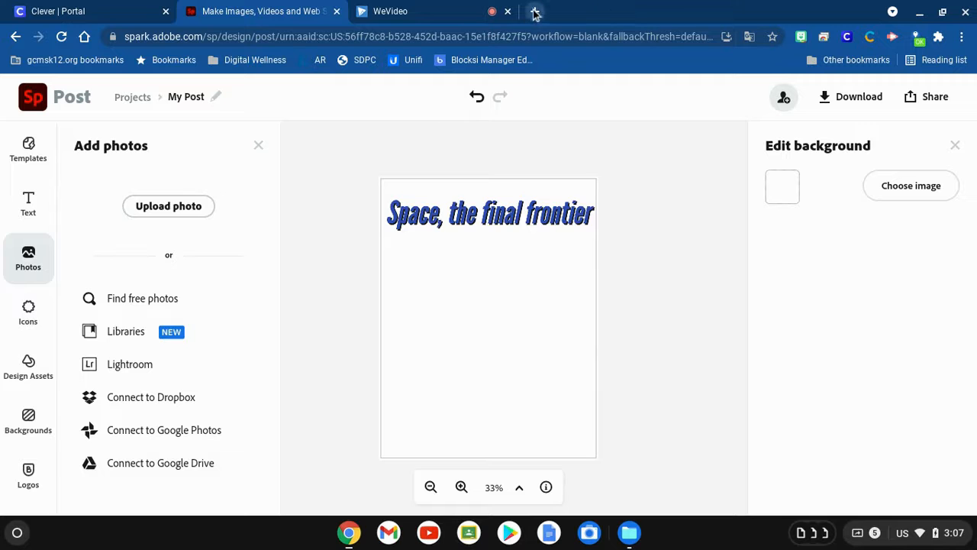
- Search Google for 'enterprise bridge' from a new Chrome tab
{"action": "left_click", "coordinate": [535, 11]}
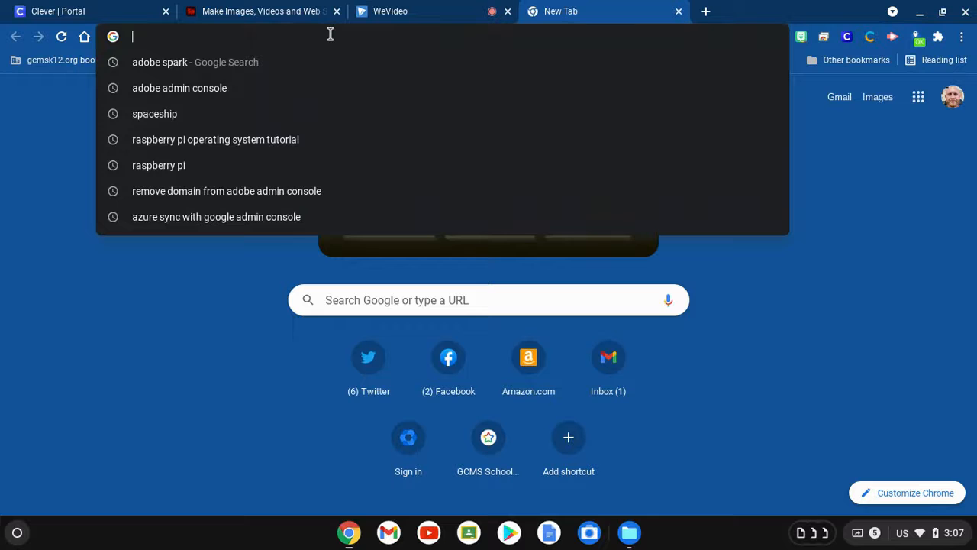
{"action": "type", "text": "enterprise"}
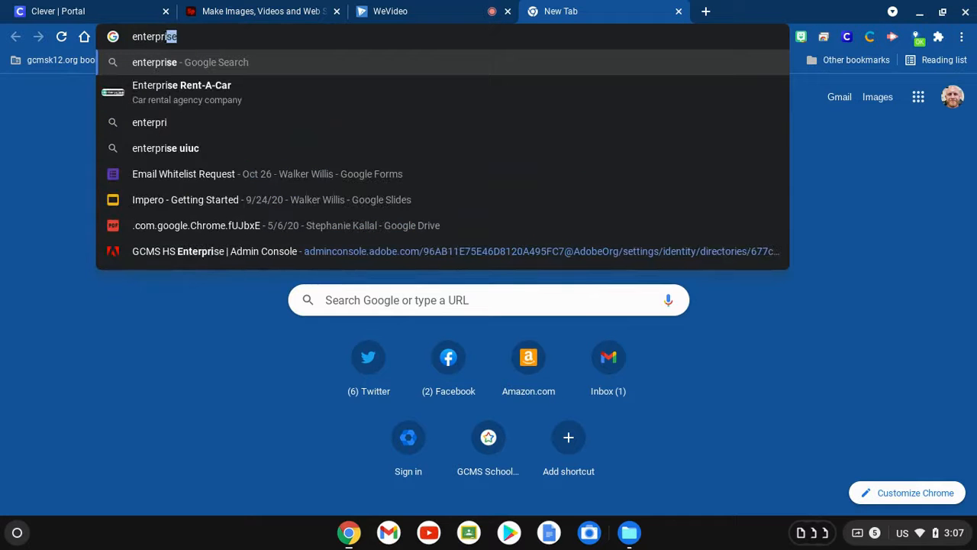
{"action": "type", "text": "bridge"}
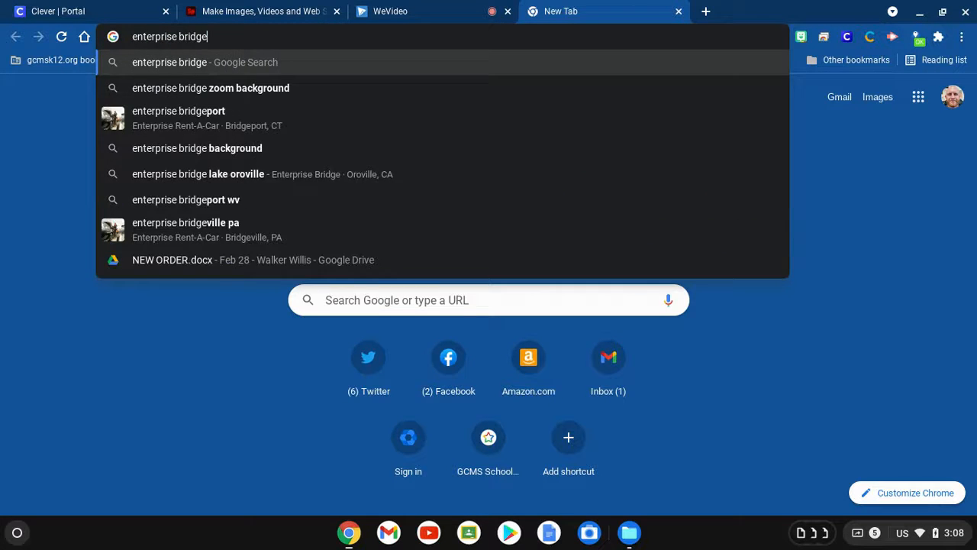
{"action": "key", "text": "Return"}
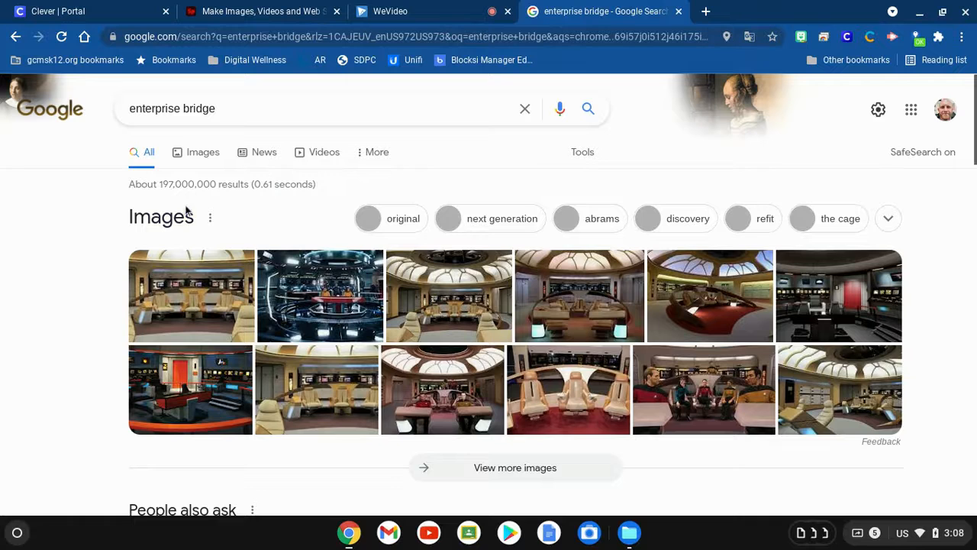
- Switch to Google Images and preview CNET's Star Trek Enterprise bridge photo
{"action": "left_click", "coordinate": [203, 151]}
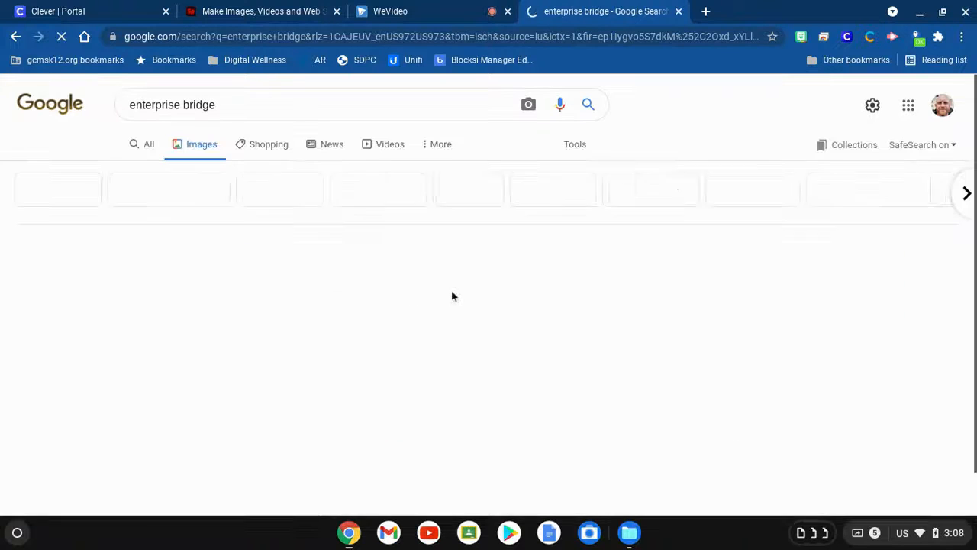
{"action": "left_click", "coordinate": [391, 355]}
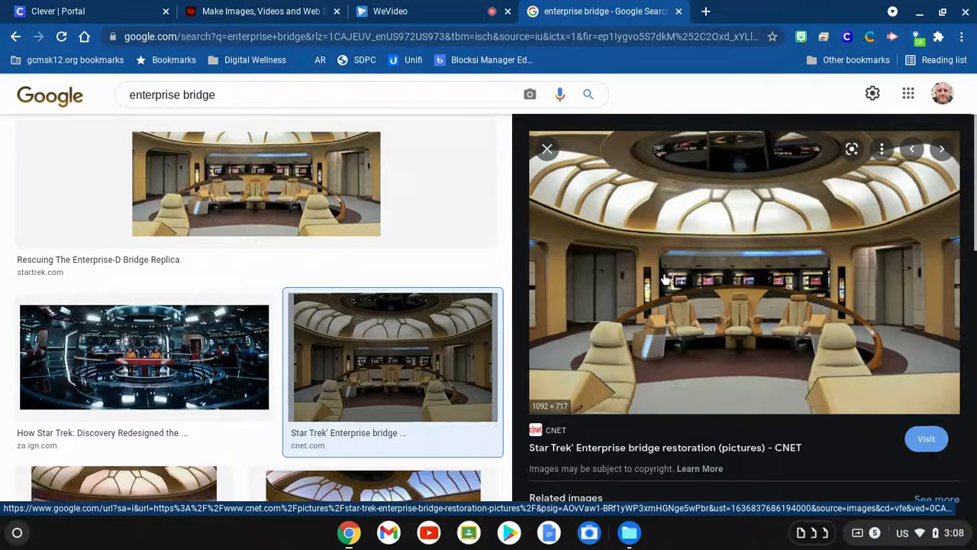
{"action": "mouse_move", "coordinate": [672, 297]}
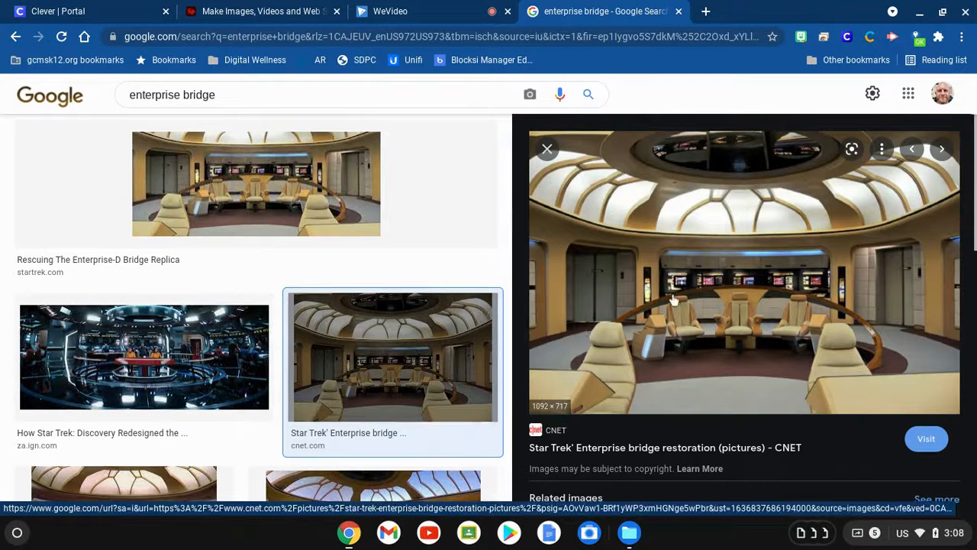
{"action": "scroll", "scroll_direction": "down", "scroll_amount": 3}
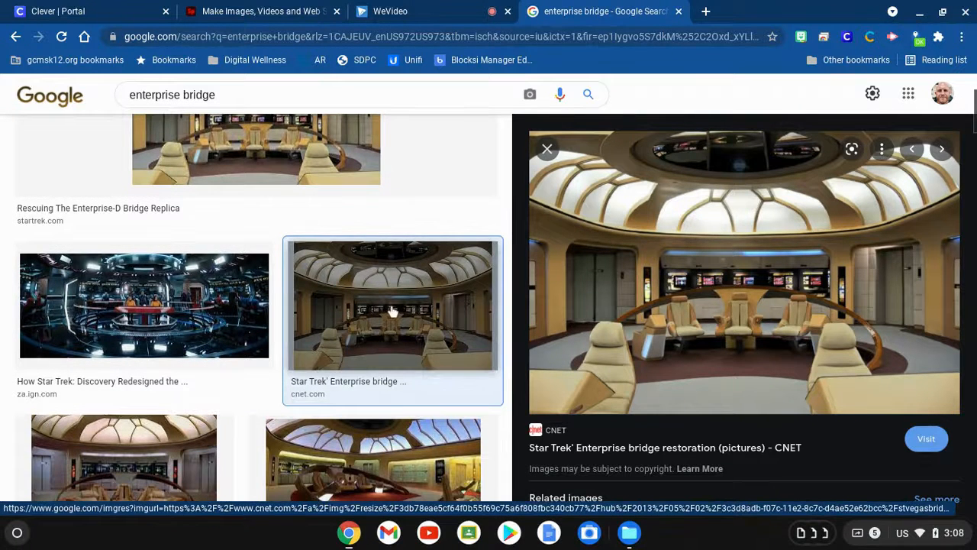
{"action": "mouse_move", "coordinate": [729, 268]}
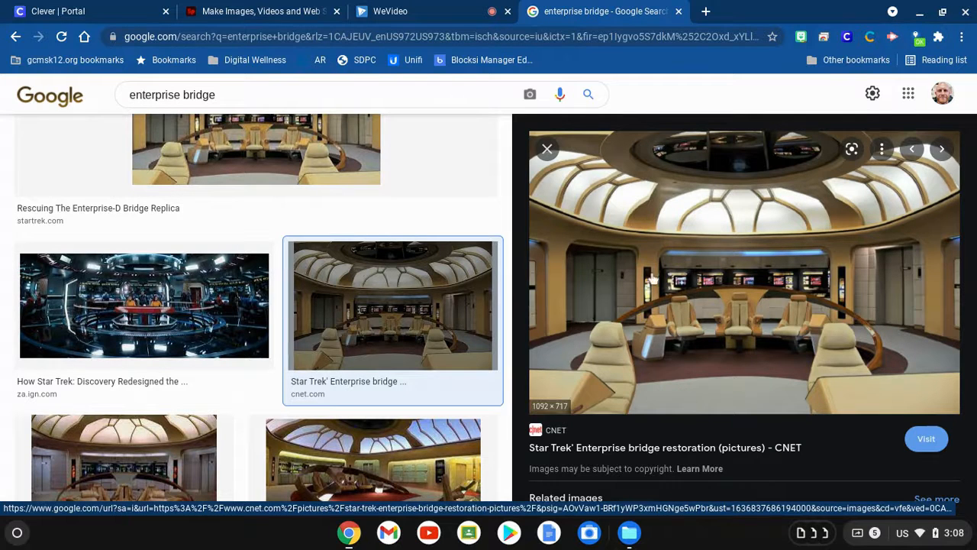
{"action": "mouse_move", "coordinate": [713, 243]}
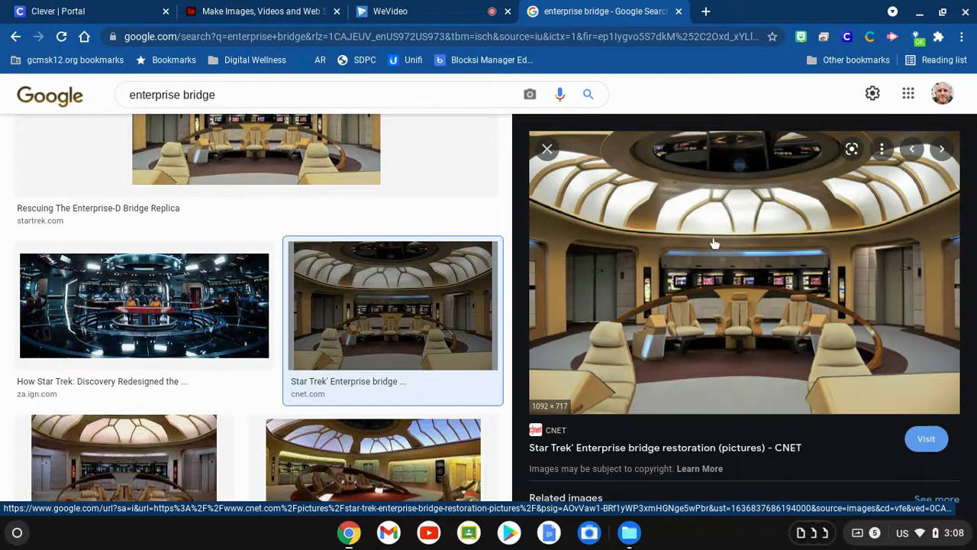
- Save the bridge photo to Downloads as stvegasbridge.jpg and return to the Spark Post tab
{"action": "right_click", "coordinate": [714, 243]}
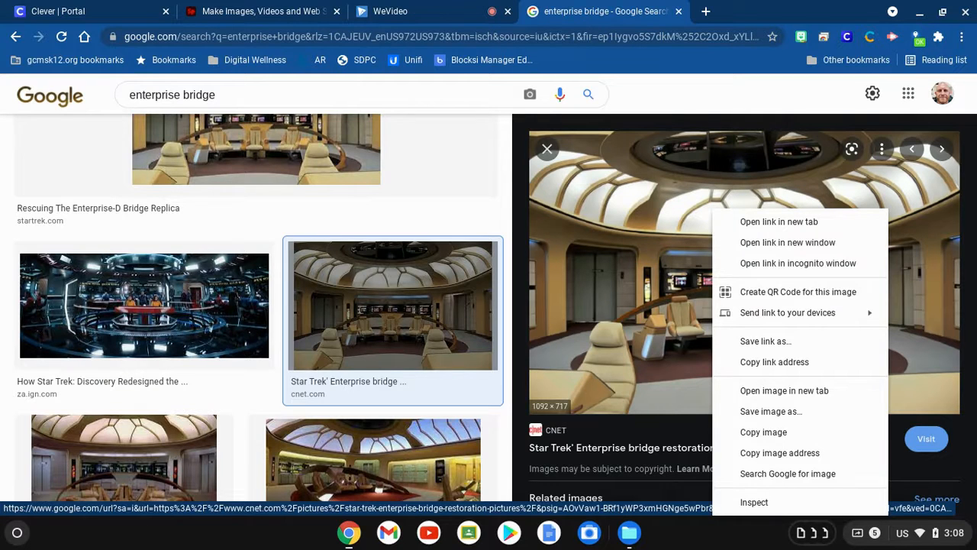
{"action": "mouse_move", "coordinate": [771, 411]}
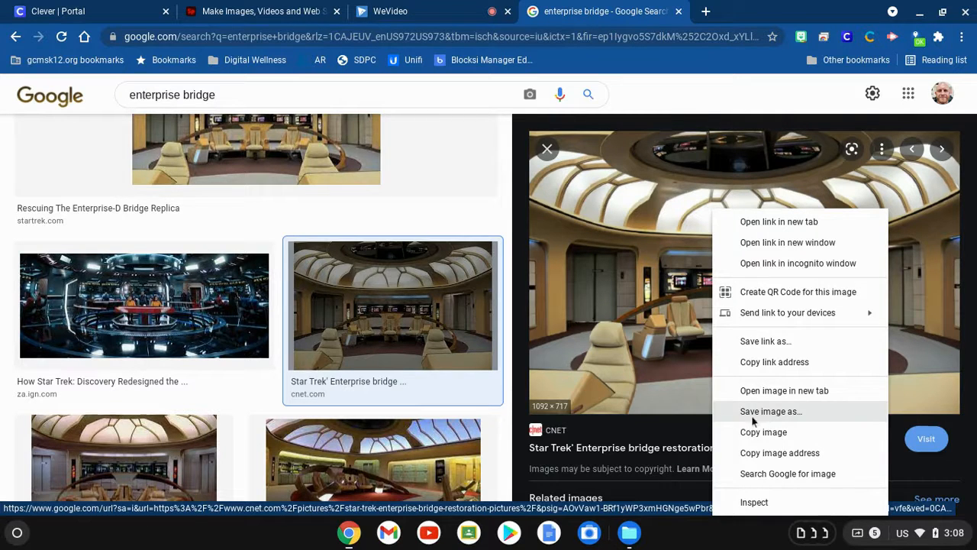
{"action": "left_click", "coordinate": [770, 411]}
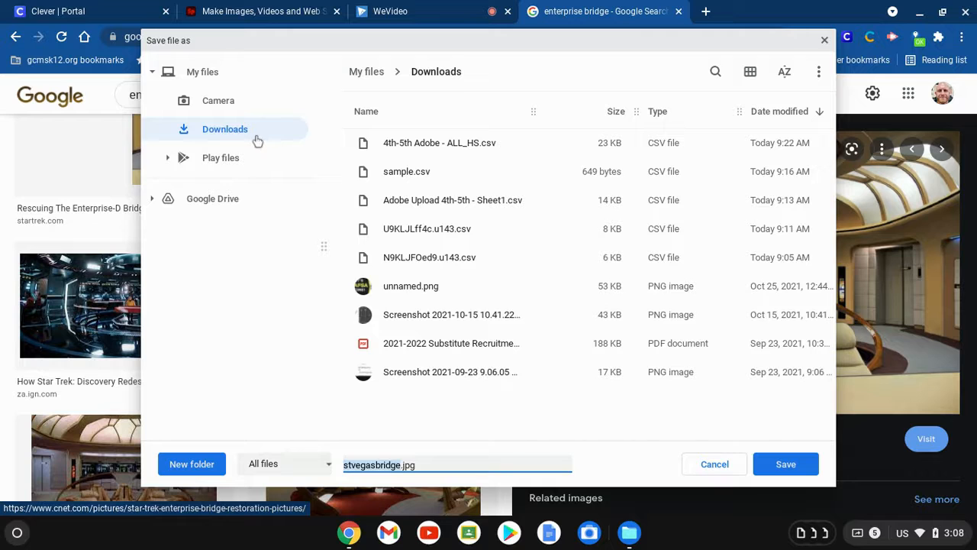
{"action": "mouse_move", "coordinate": [266, 214]}
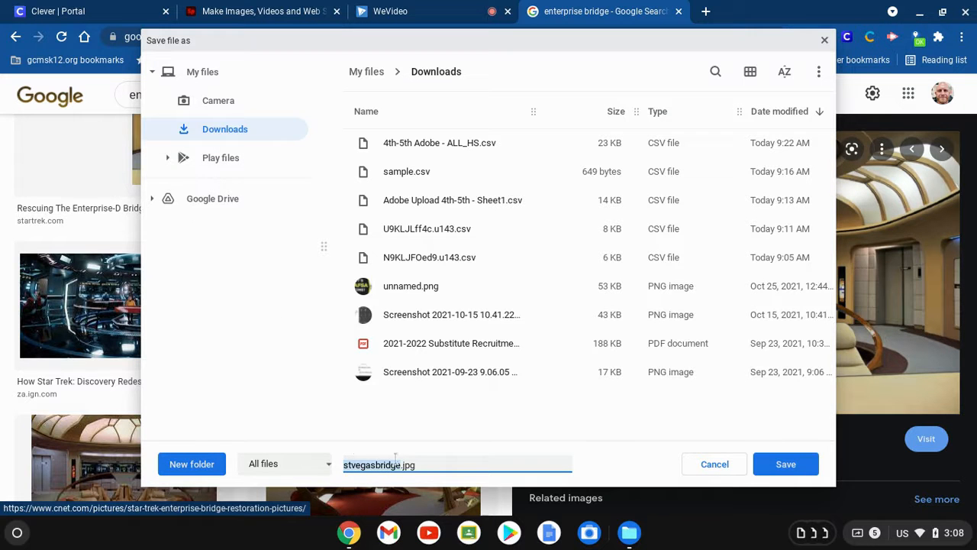
{"action": "left_click", "coordinate": [785, 464]}
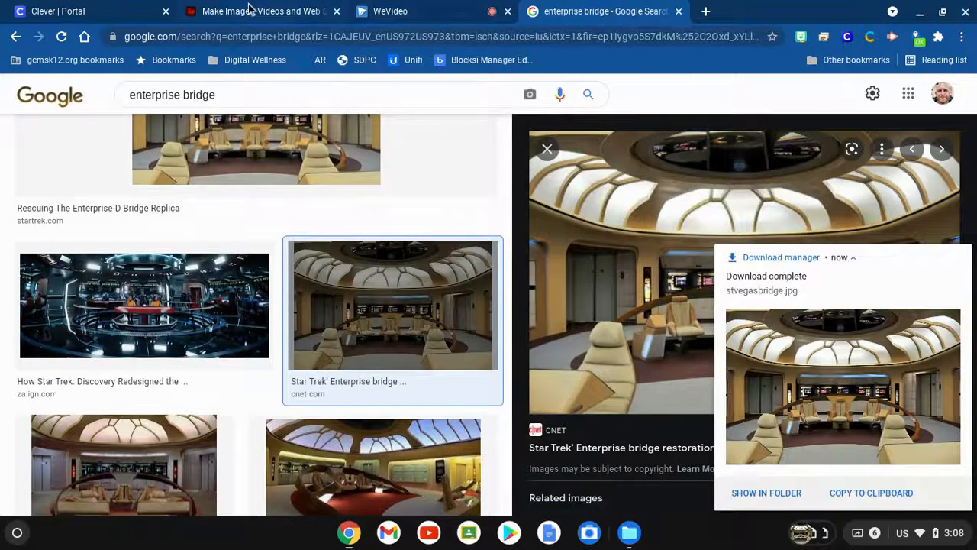
{"action": "left_click", "coordinate": [262, 11]}
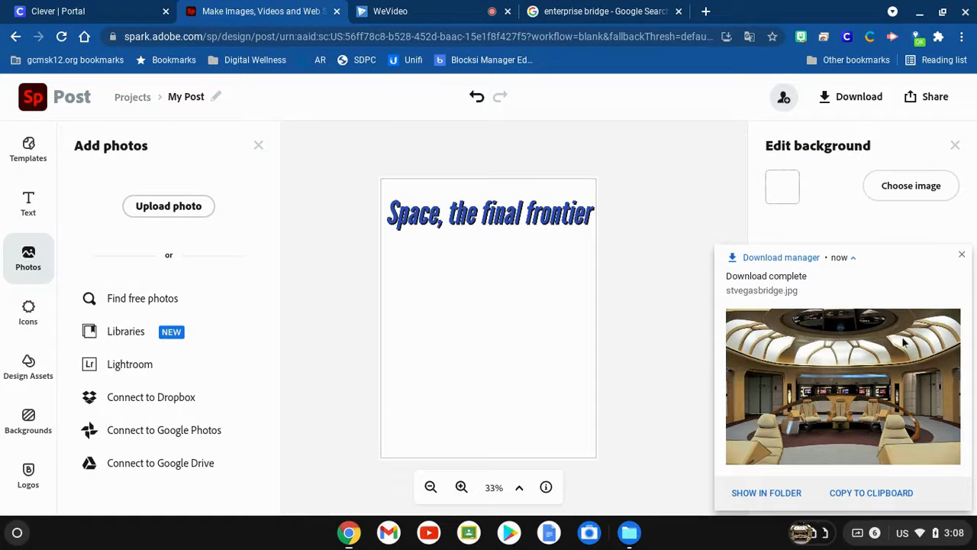
{"action": "left_click", "coordinate": [962, 254]}
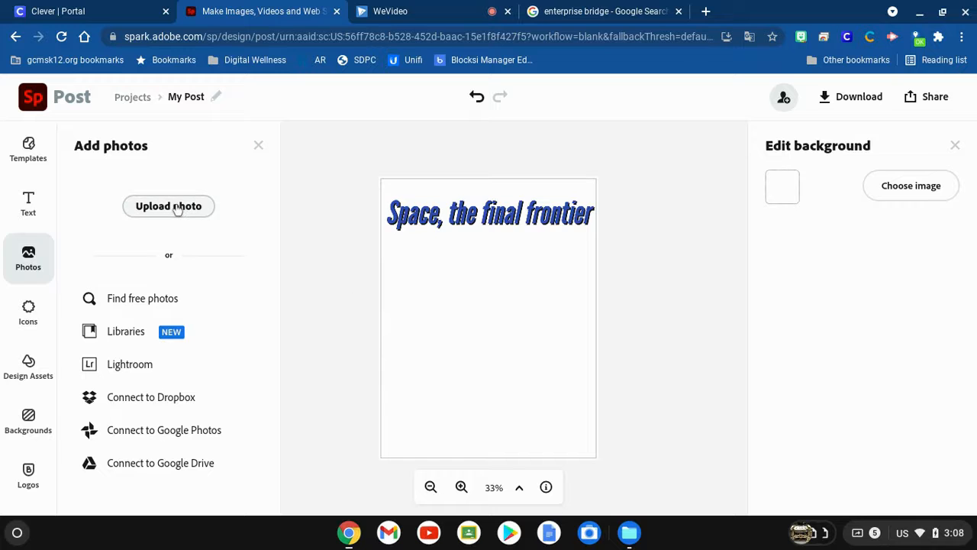
- Upload stvegasbridge.jpg from Downloads onto the poster below the 'Space, the final frontier' title
{"action": "left_click", "coordinate": [168, 206]}
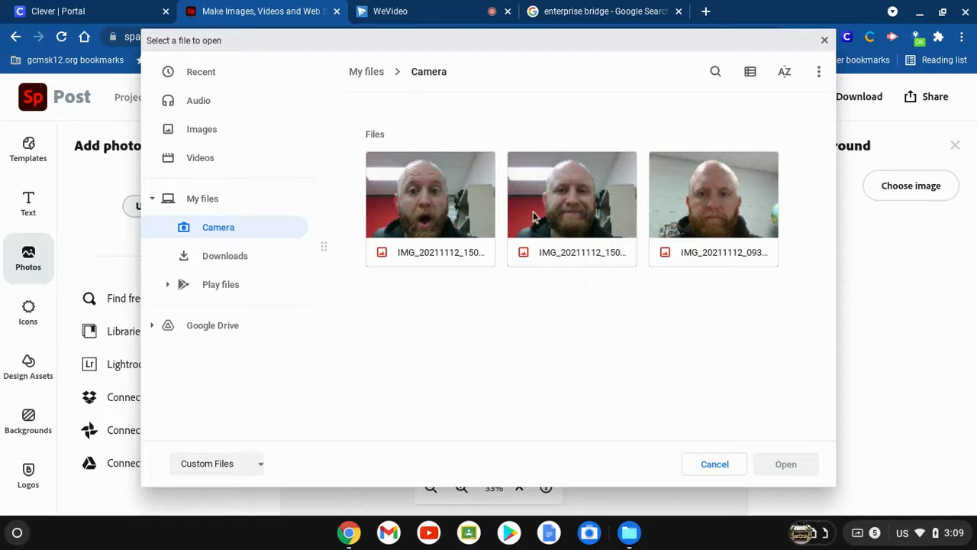
{"action": "left_click", "coordinate": [225, 255]}
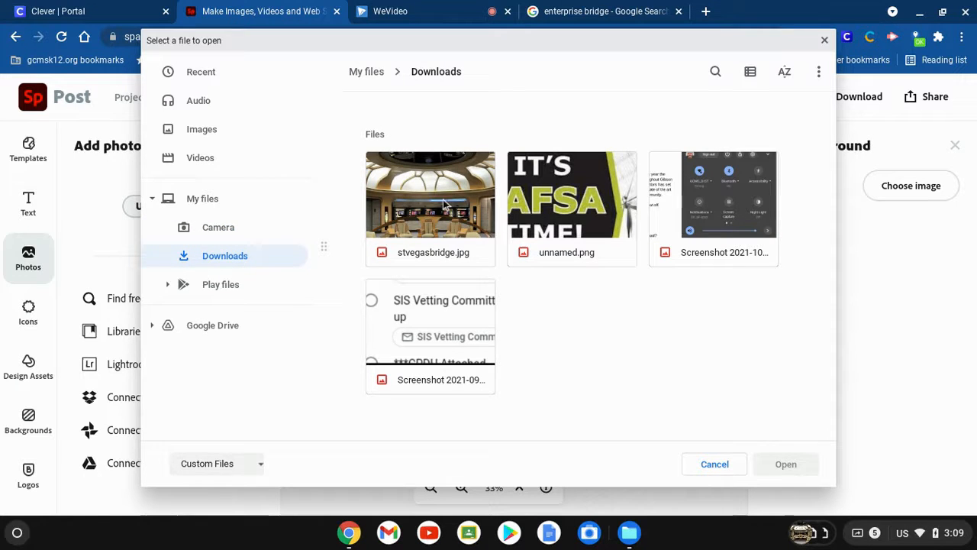
{"action": "left_click", "coordinate": [430, 194]}
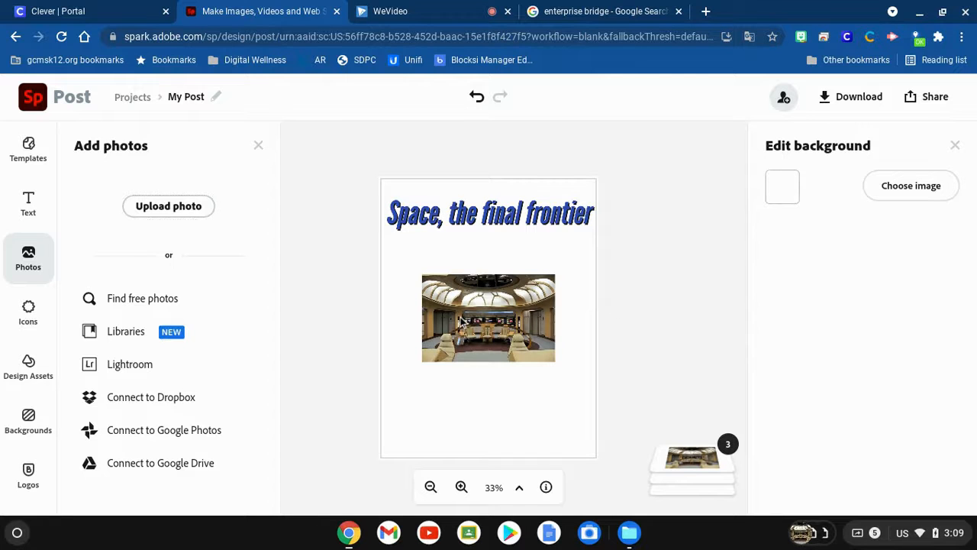
- Drag the bridge photo's corner handle outward until it spans the full poster width
{"action": "left_click", "coordinate": [487, 318]}
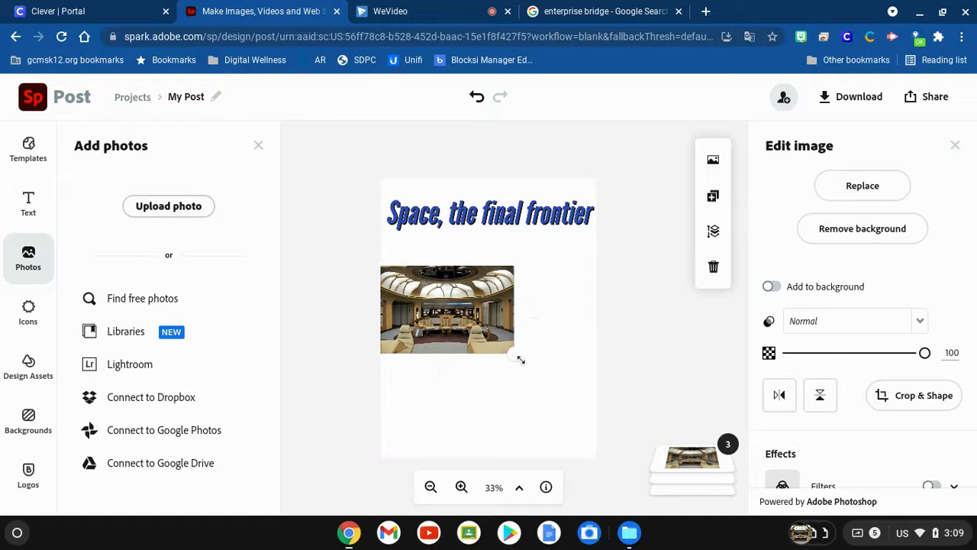
{"action": "left_click_drag", "start_coordinate": [522, 359], "coordinate": [595, 408]}
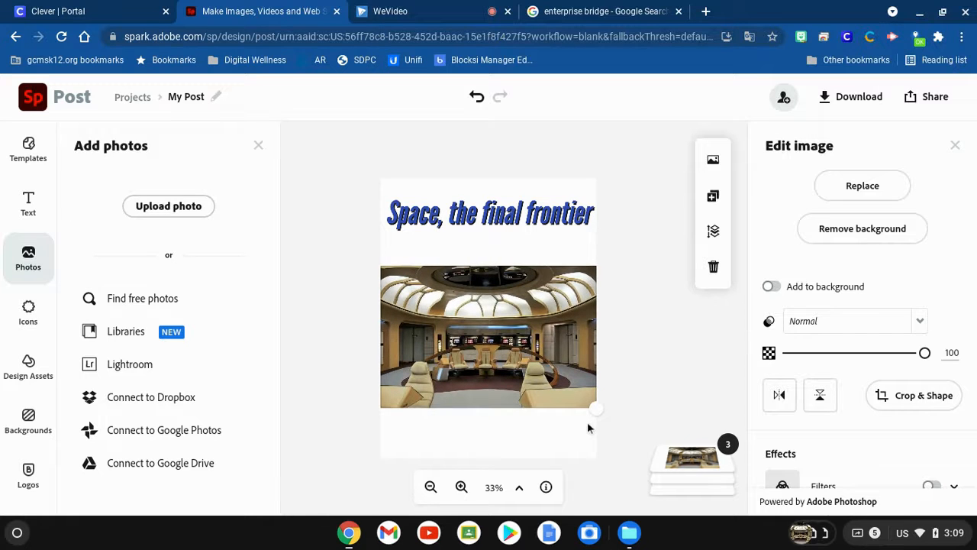
{"action": "left_click", "coordinate": [488, 336]}
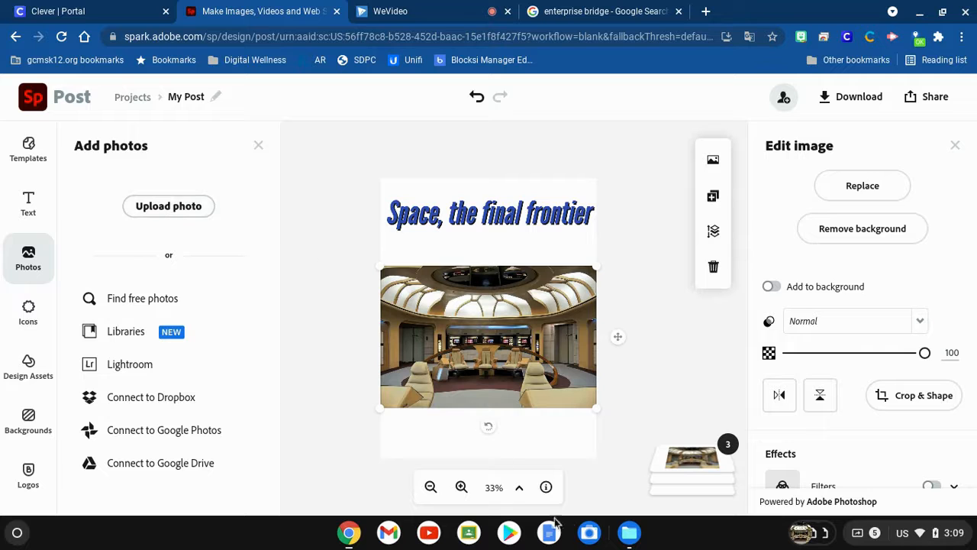
{"action": "mouse_move", "coordinate": [588, 532]}
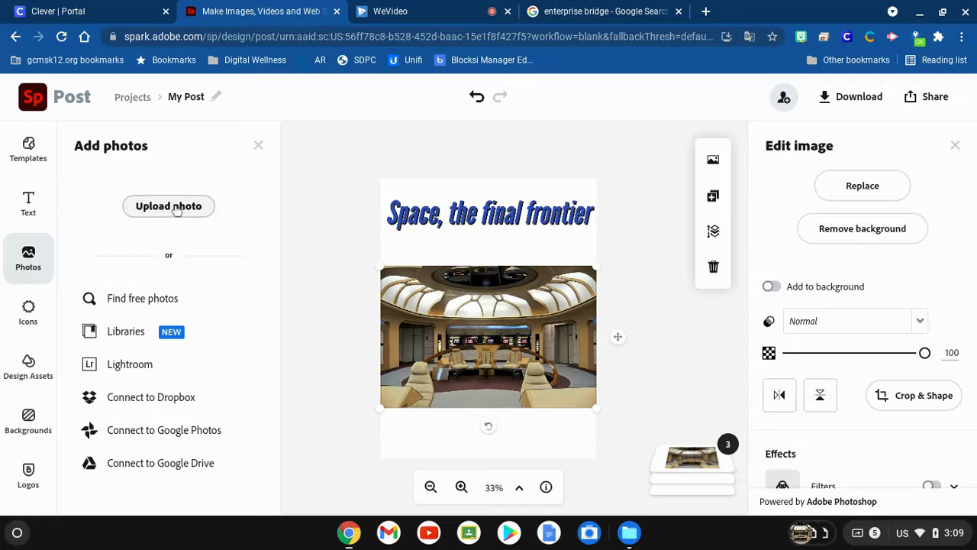
- Upload the first webcam image from the Camera folder and apply Remove background
{"action": "left_click", "coordinate": [168, 205]}
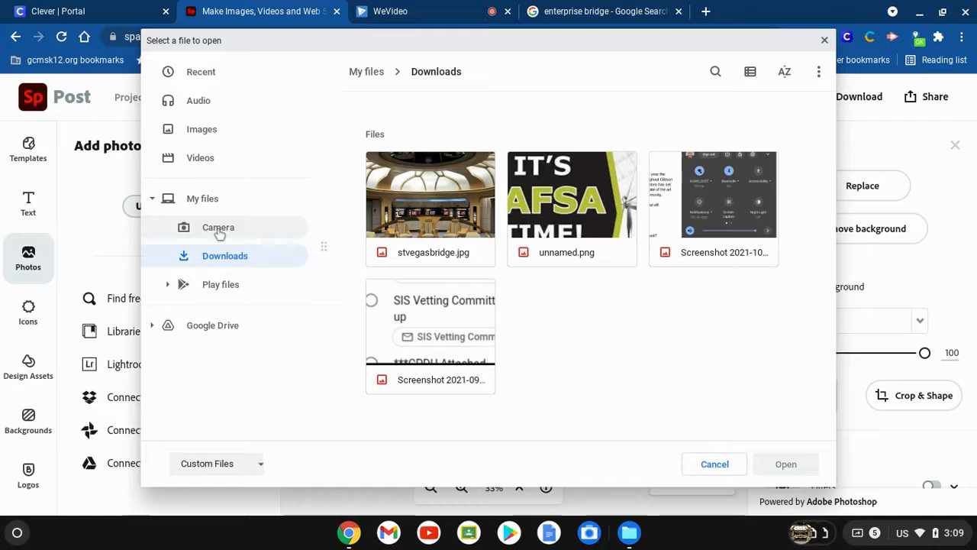
{"action": "left_click", "coordinate": [218, 227]}
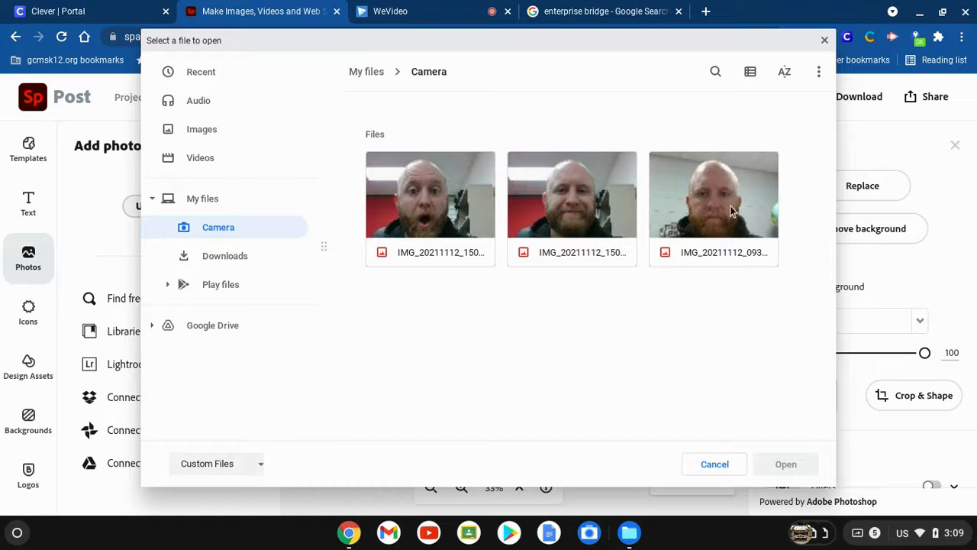
{"action": "mouse_move", "coordinate": [723, 199]}
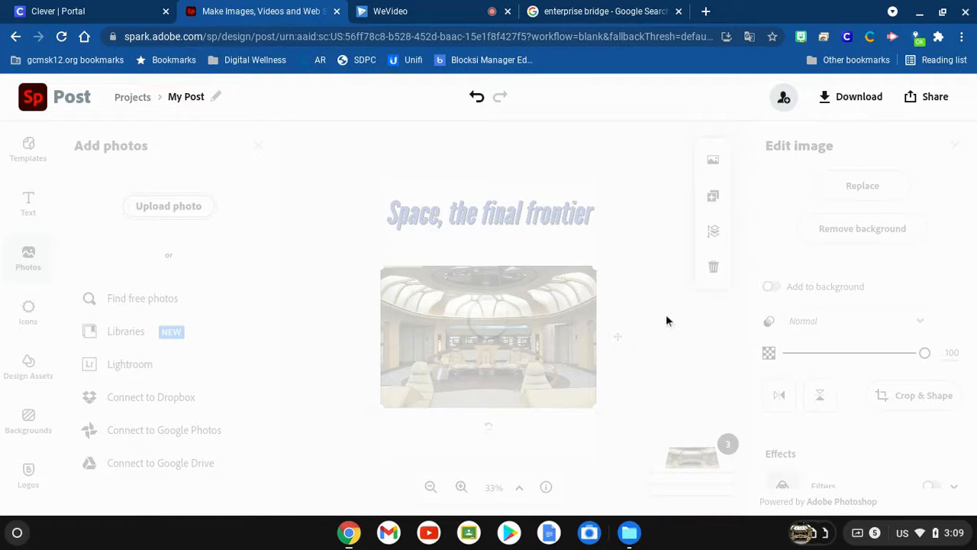
{"action": "mouse_move", "coordinate": [595, 397]}
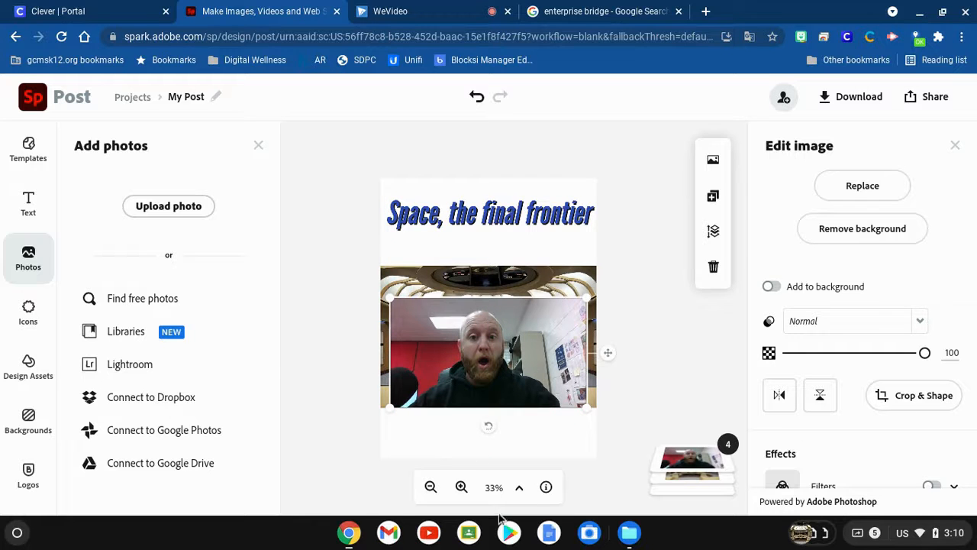
{"action": "left_click", "coordinate": [461, 487]}
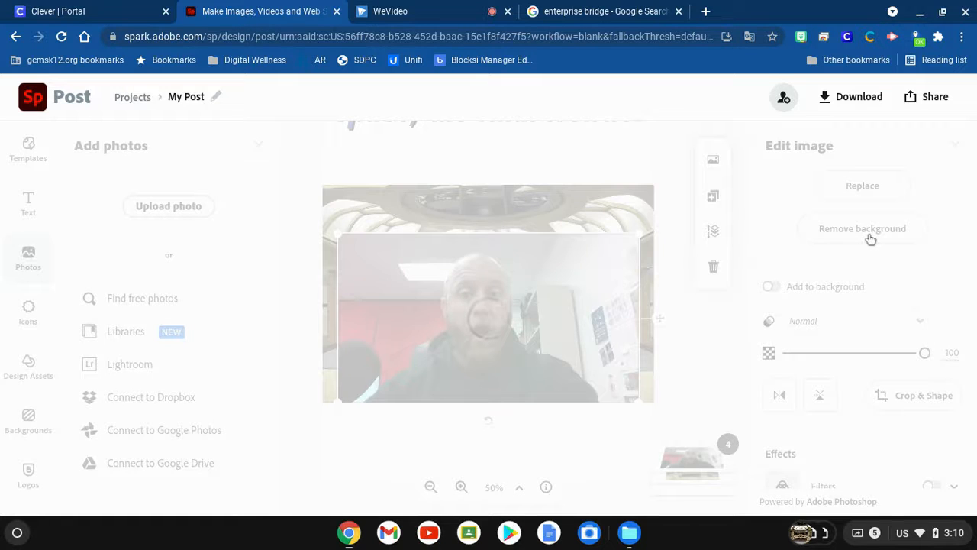
{"action": "mouse_move", "coordinate": [438, 340]}
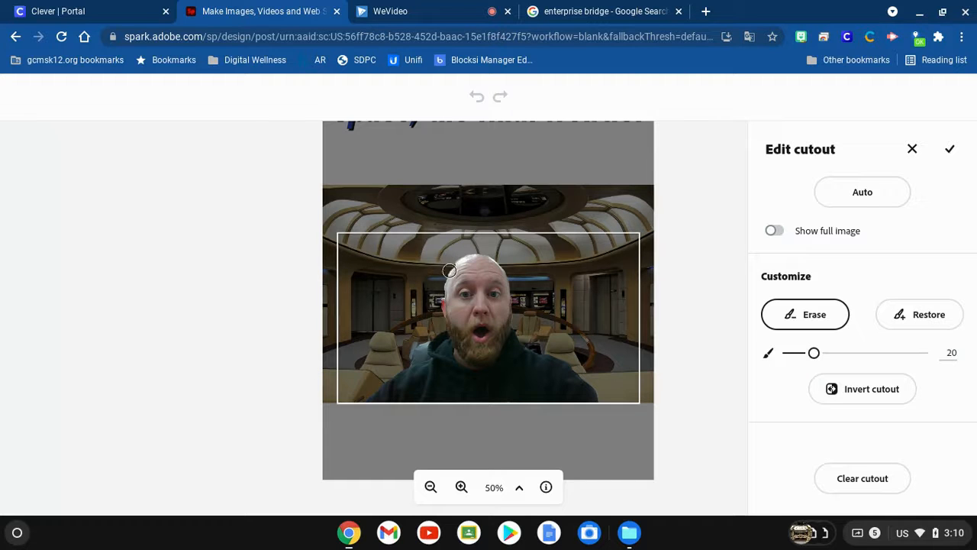
- Toggle Show full image on and off to compare the webcam photo's background cutout
{"action": "left_click", "coordinate": [774, 230]}
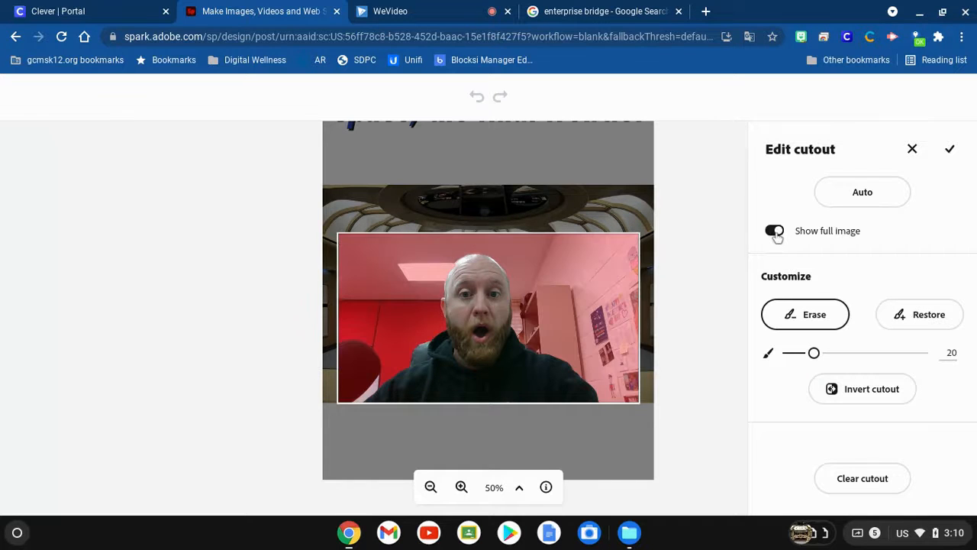
{"action": "left_click", "coordinate": [774, 230]}
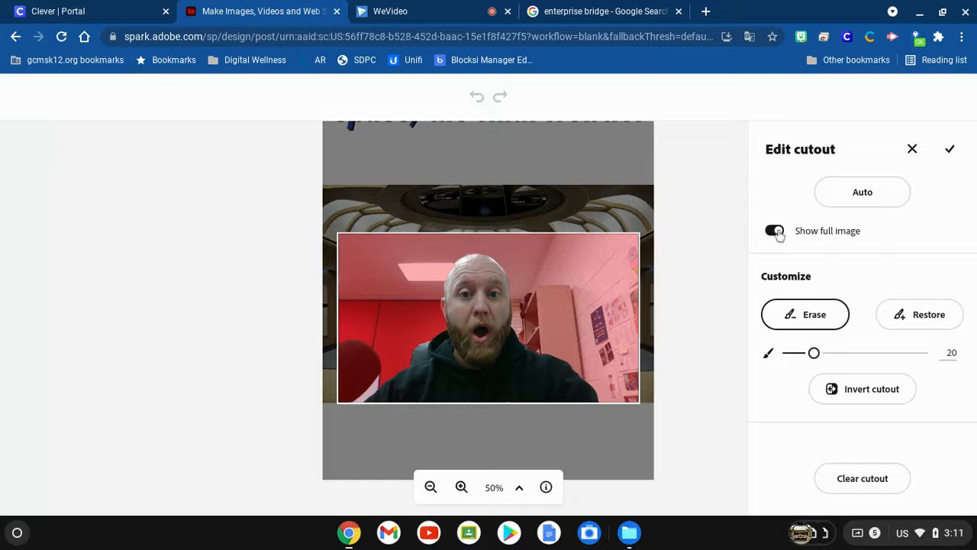
{"action": "left_click", "coordinate": [774, 230]}
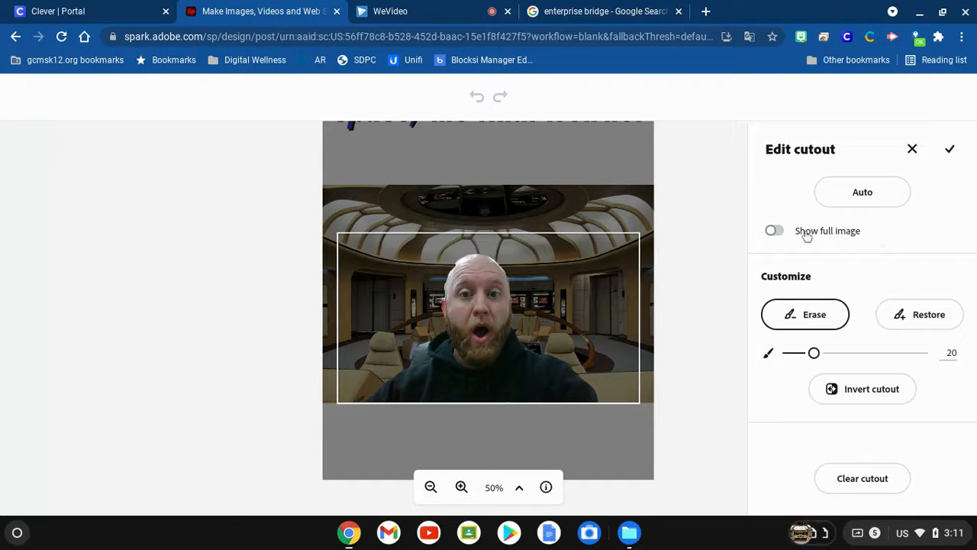
{"action": "left_click", "coordinate": [774, 230]}
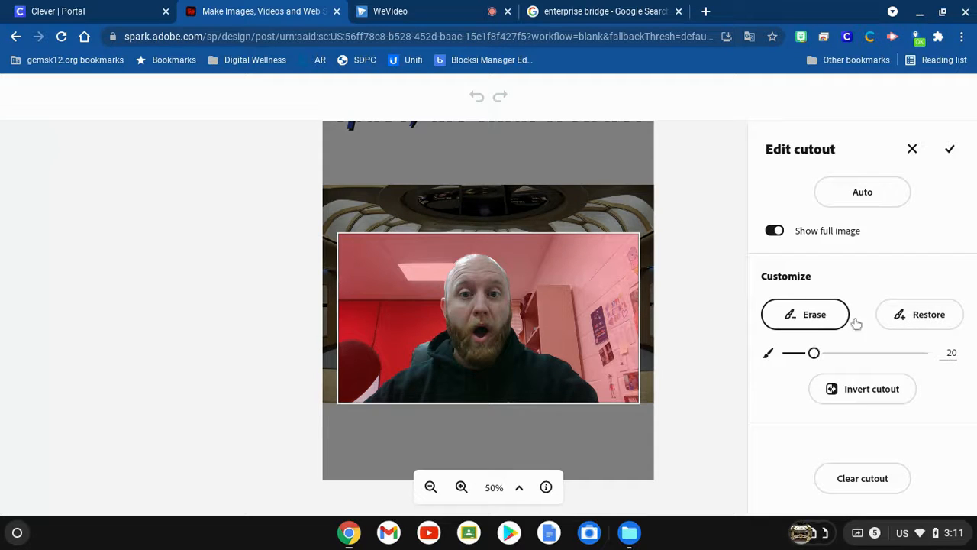
- Zoom the cutout to 100% and set Erase with Show full image off and brush size 13
{"action": "left_click", "coordinate": [919, 314]}
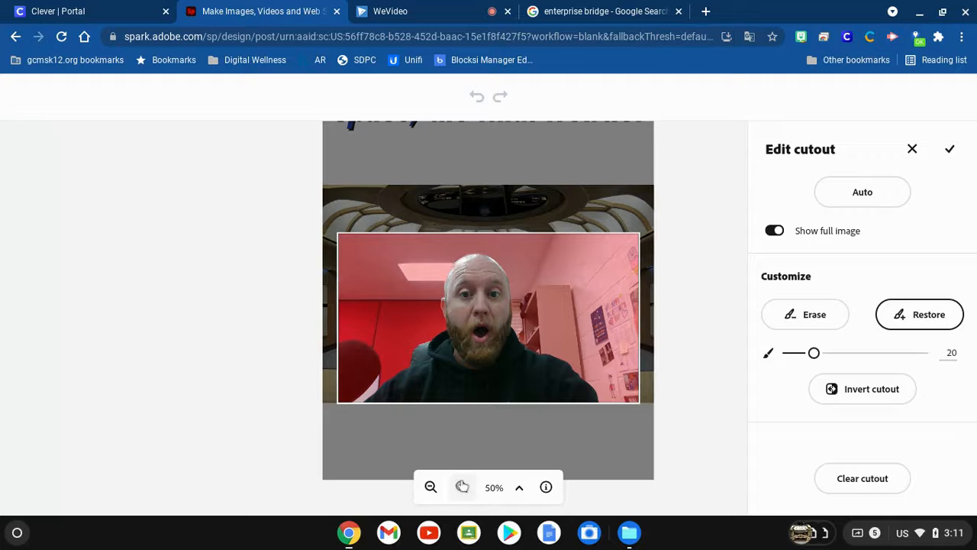
{"action": "left_click", "coordinate": [461, 487]}
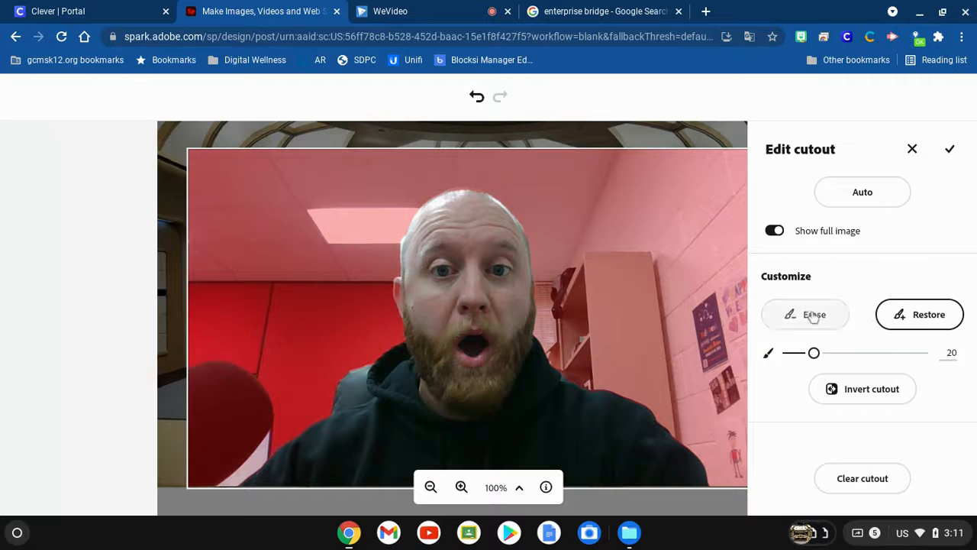
{"action": "left_click", "coordinate": [805, 313]}
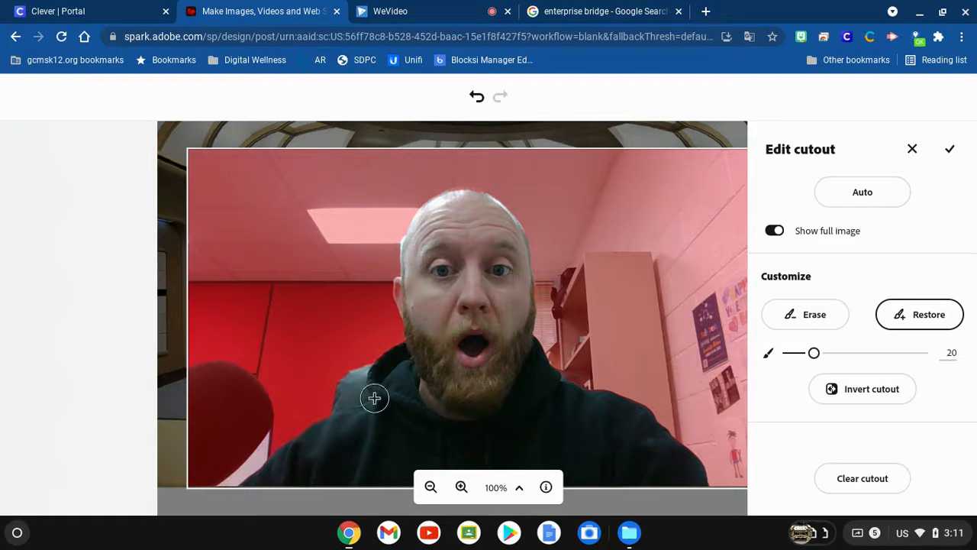
{"action": "left_click", "coordinate": [774, 230]}
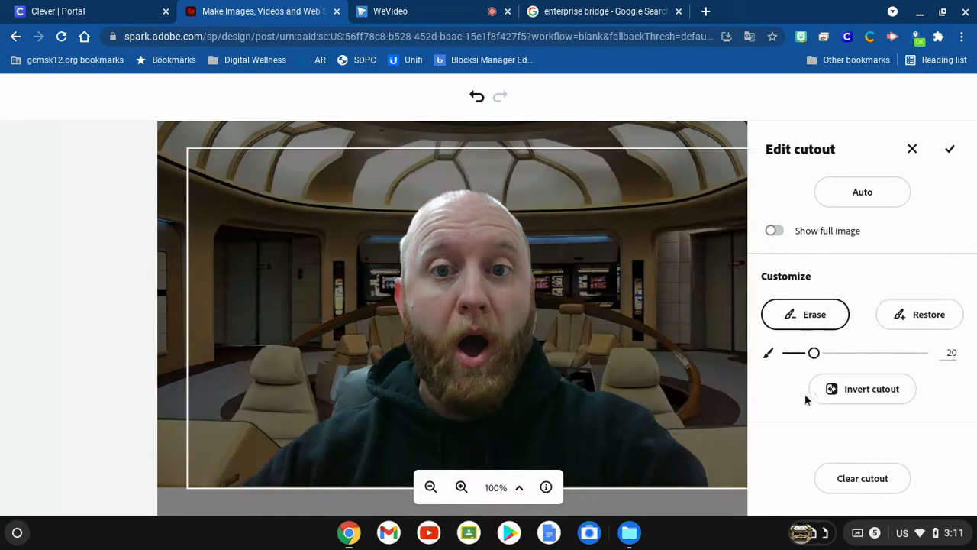
{"action": "left_click_drag", "start_coordinate": [813, 351], "coordinate": [809, 351]}
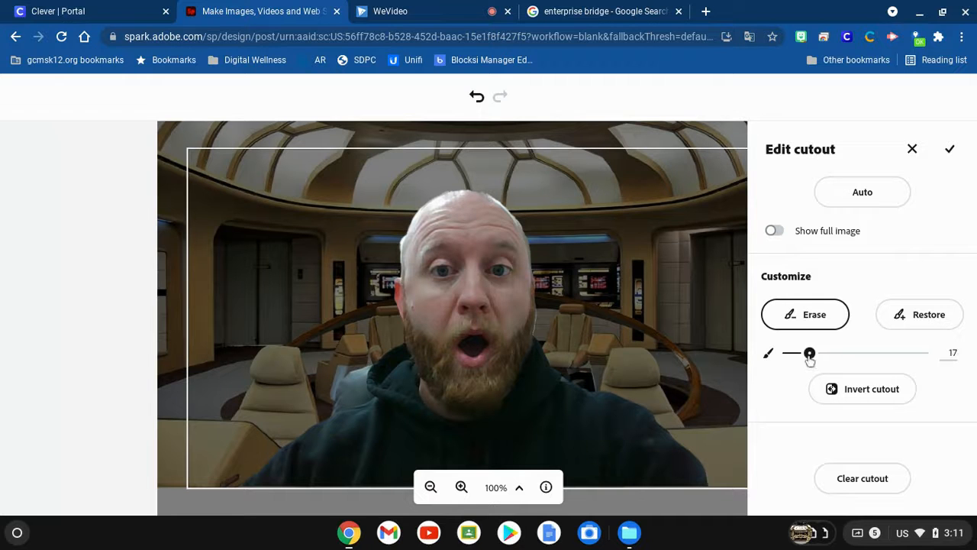
{"action": "left_click_drag", "start_coordinate": [809, 352], "coordinate": [803, 352]}
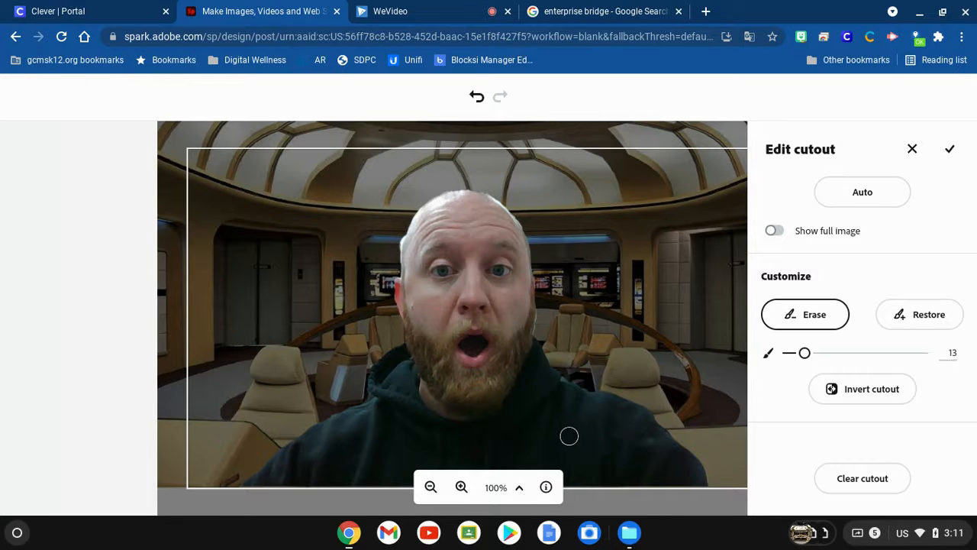
{"action": "mouse_move", "coordinate": [269, 300]}
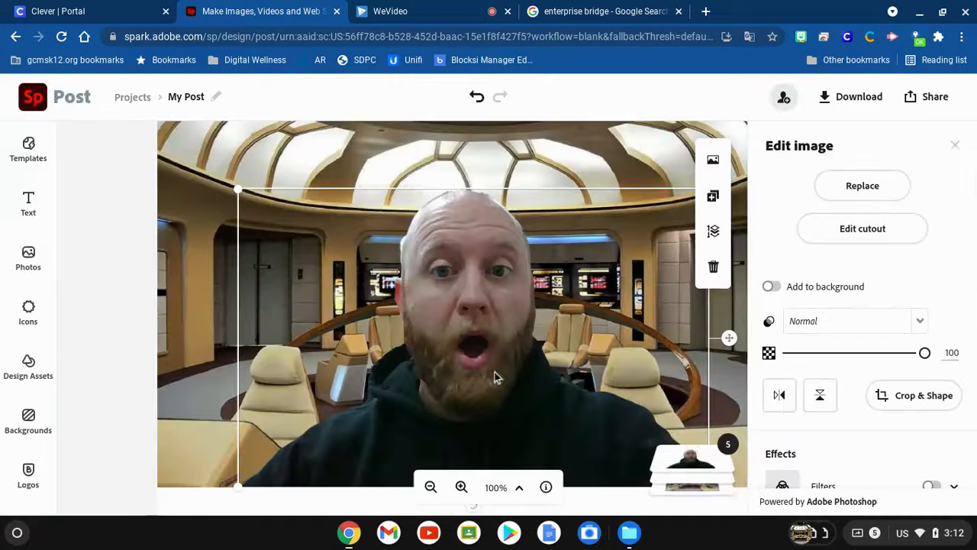
- Zoom out and deselect the photo to view the whole poster
{"action": "left_click", "coordinate": [431, 487]}
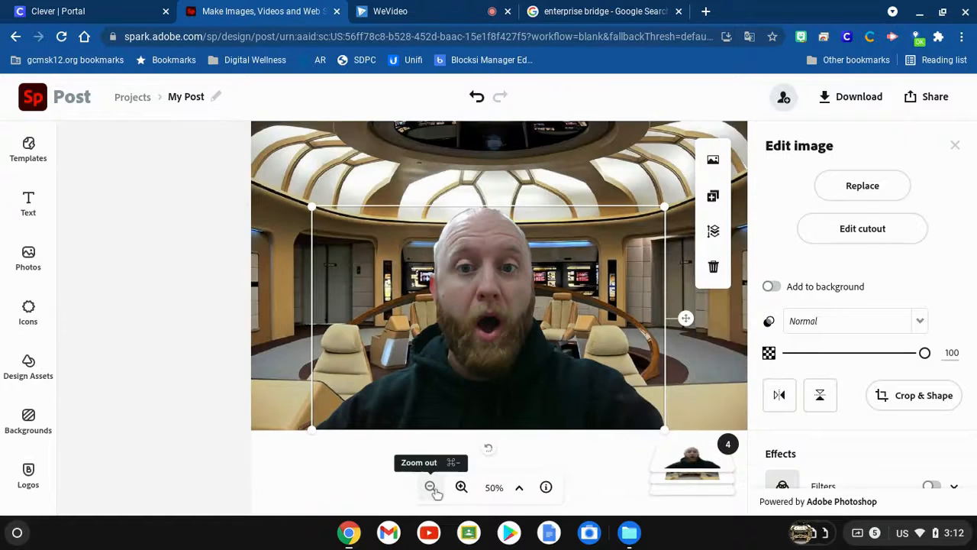
{"action": "left_click", "coordinate": [430, 486]}
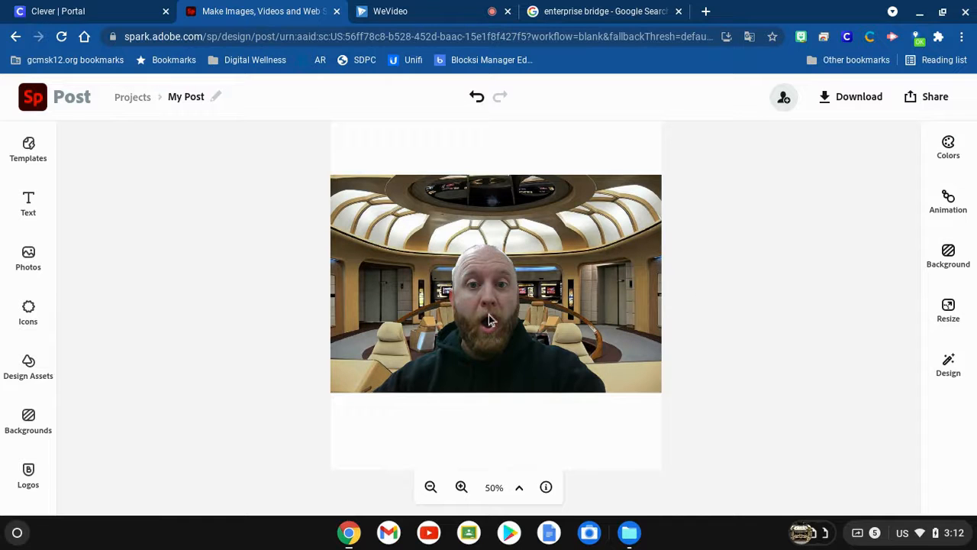
{"action": "mouse_move", "coordinate": [721, 362]}
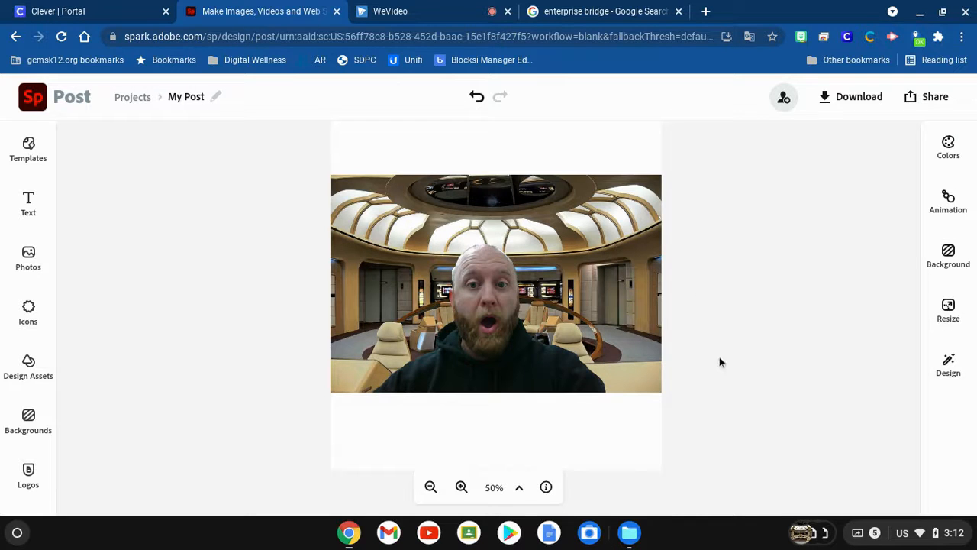
{"action": "mouse_move", "coordinate": [738, 335]}
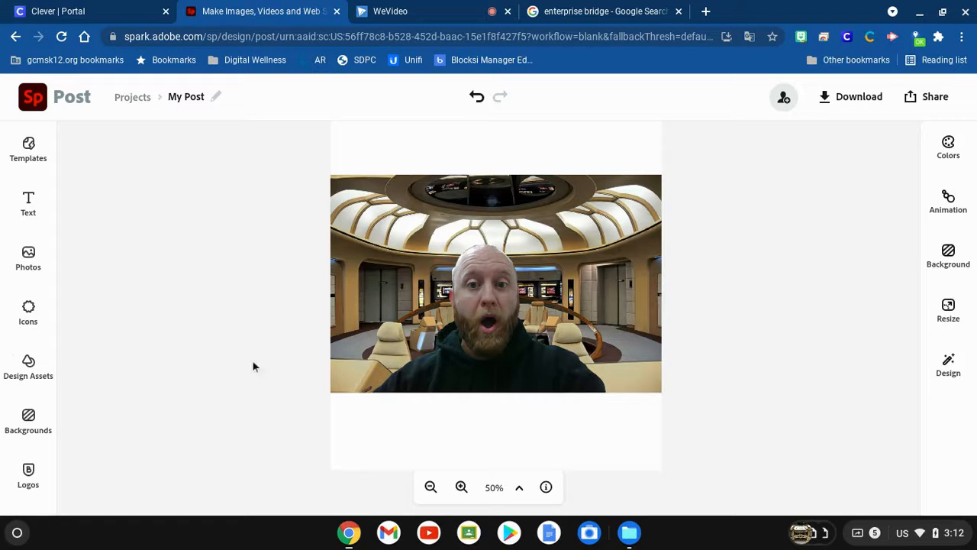
{"action": "mouse_move", "coordinate": [867, 265]}
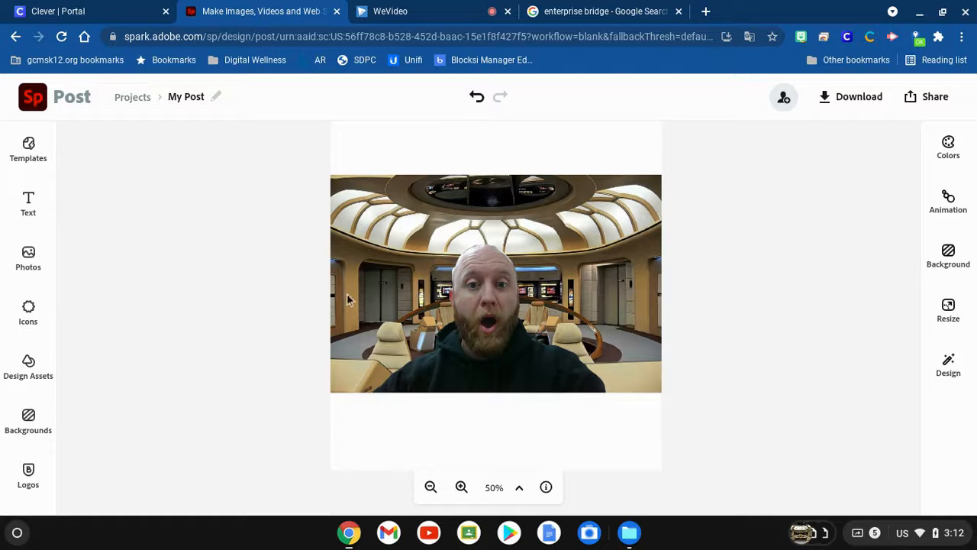
{"action": "mouse_move", "coordinate": [252, 185]}
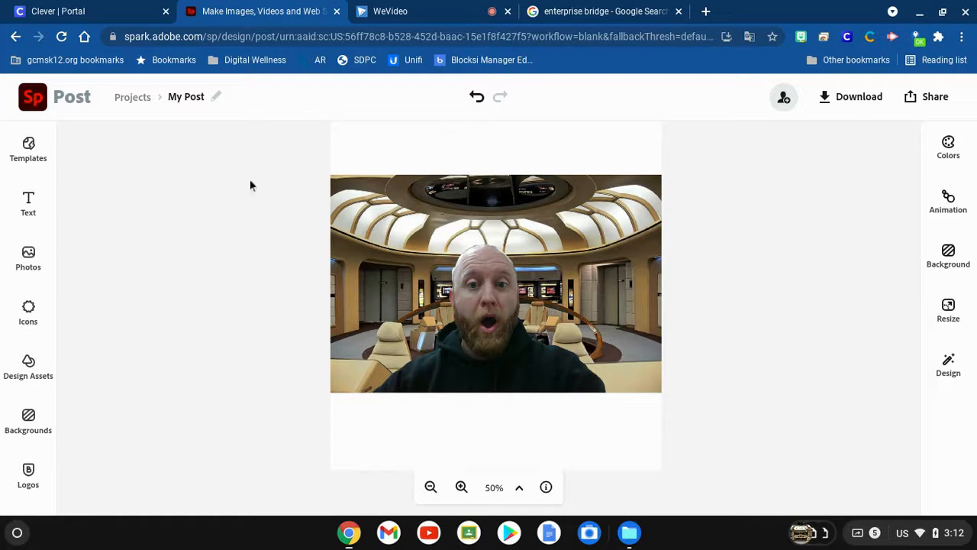